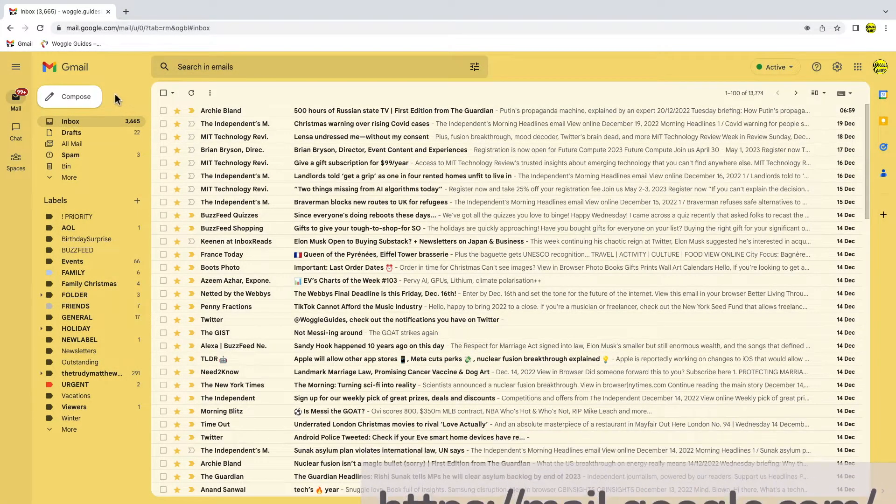
# Start a new Gmail message addressed to the Contact Group label's ten members via 'cont'
pyautogui.click(70, 96)
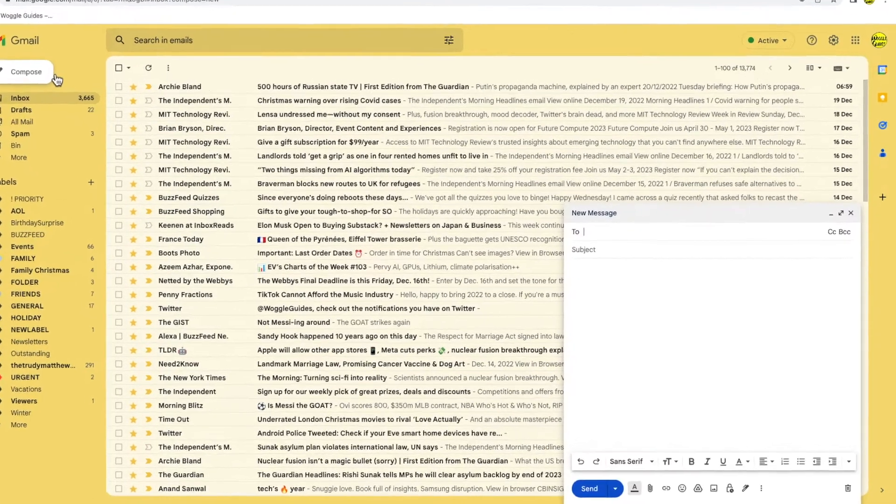
pyautogui.write('con')
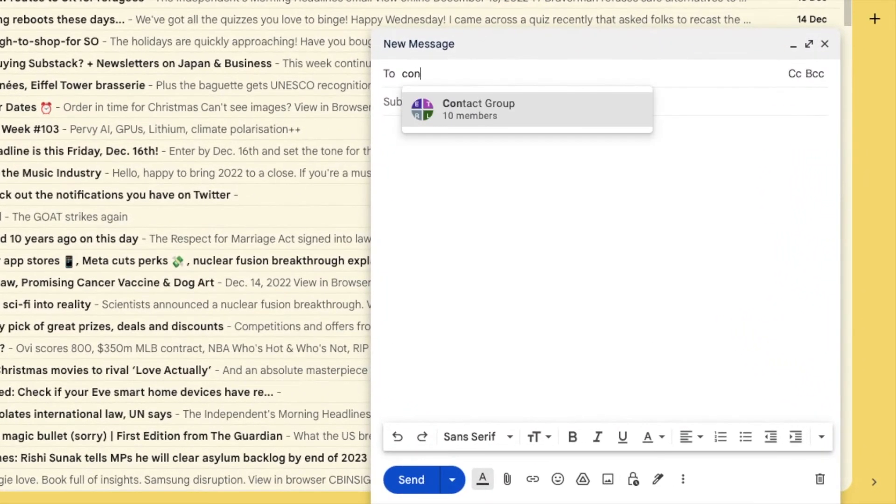
pyautogui.write('t')
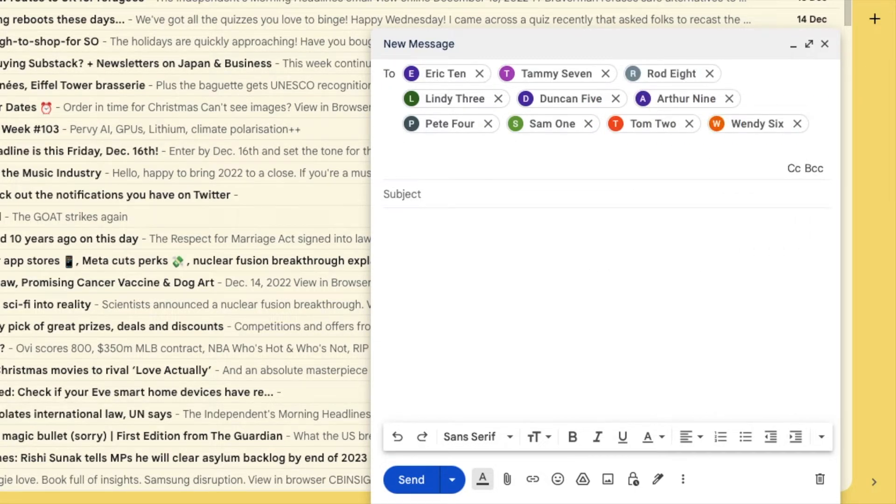
pyautogui.write('tedd')
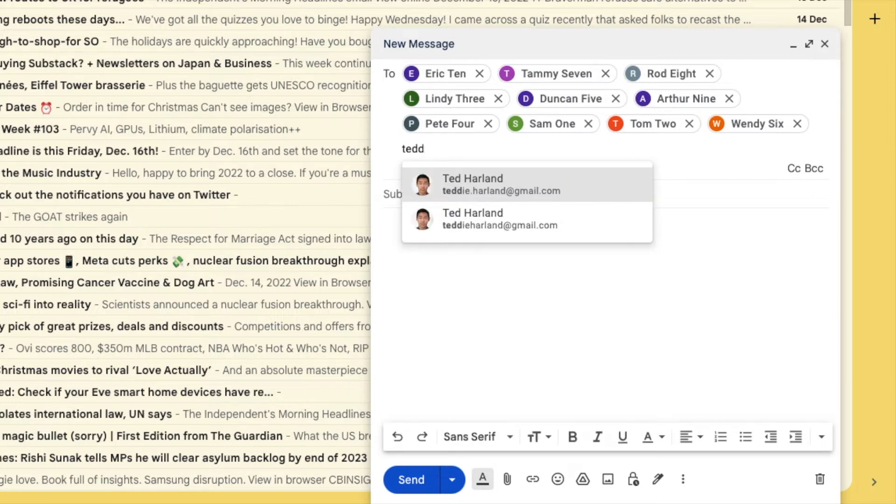
pyautogui.click(501, 184)
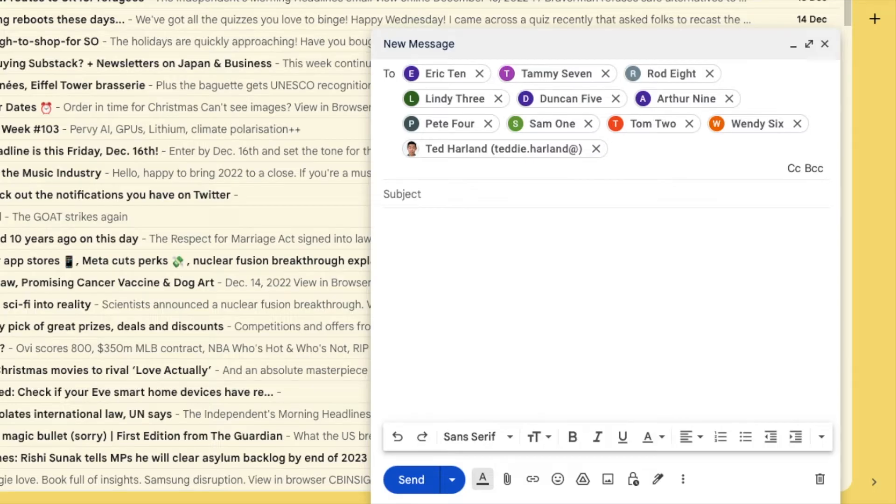
pyautogui.click(614, 148)
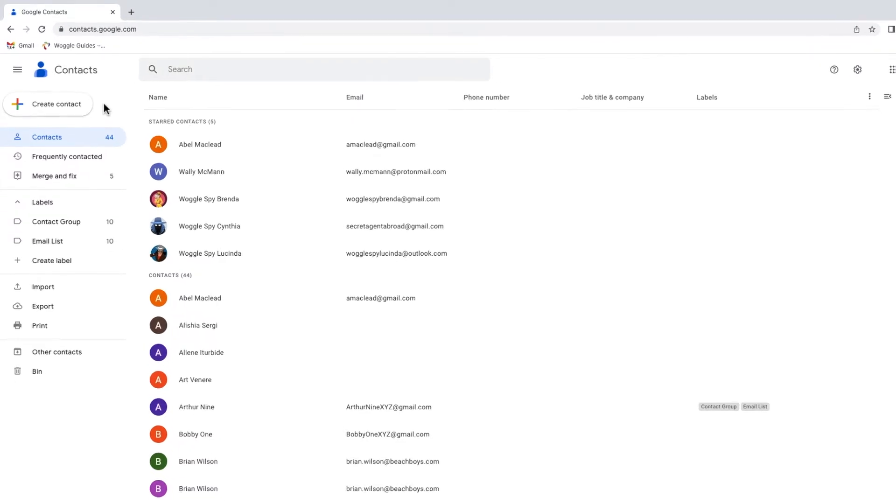
pyautogui.press('ctrl+plus')
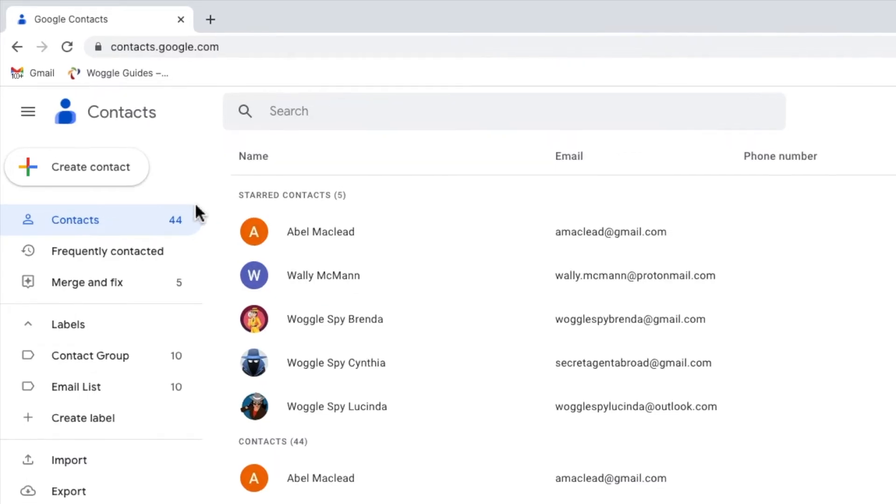
pyautogui.moveTo(114, 355)
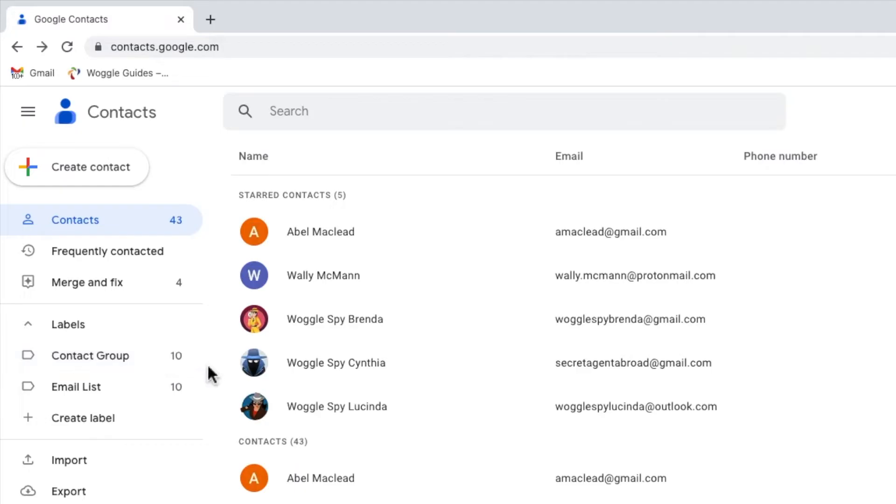
pyautogui.scroll(-3)
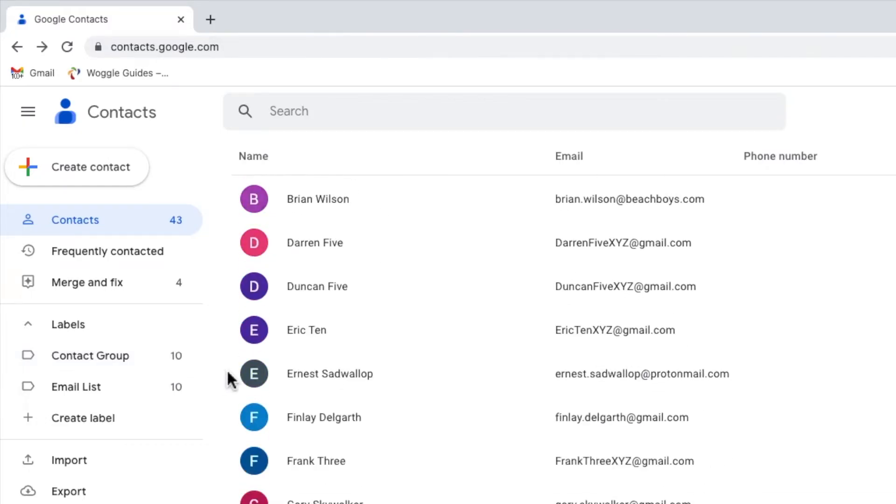
pyautogui.scroll(-3)
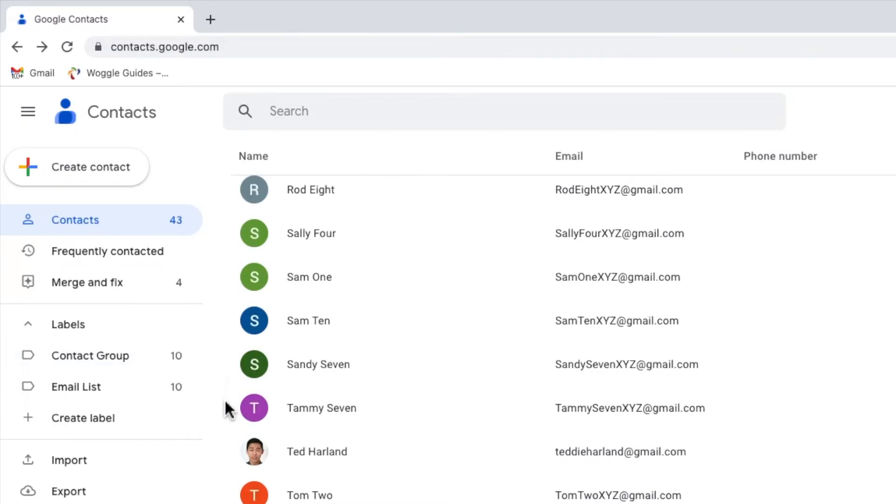
pyautogui.moveTo(229, 463)
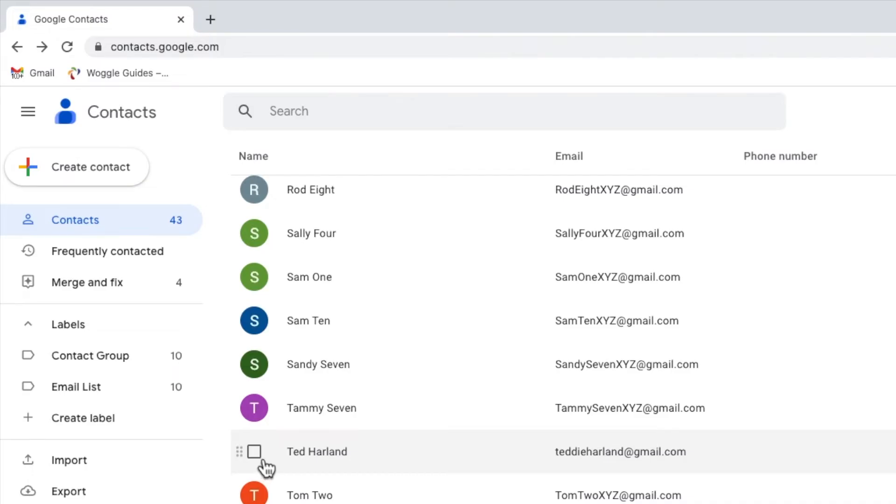
pyautogui.click(253, 451)
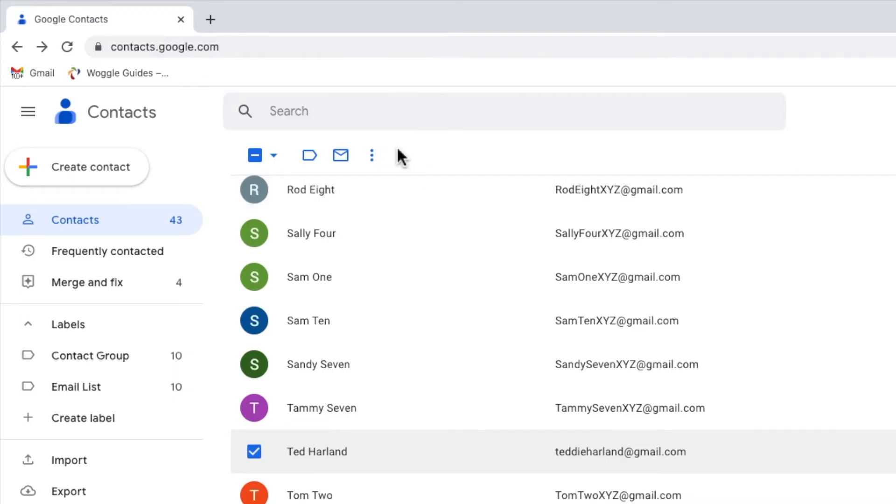
pyautogui.moveTo(379, 145)
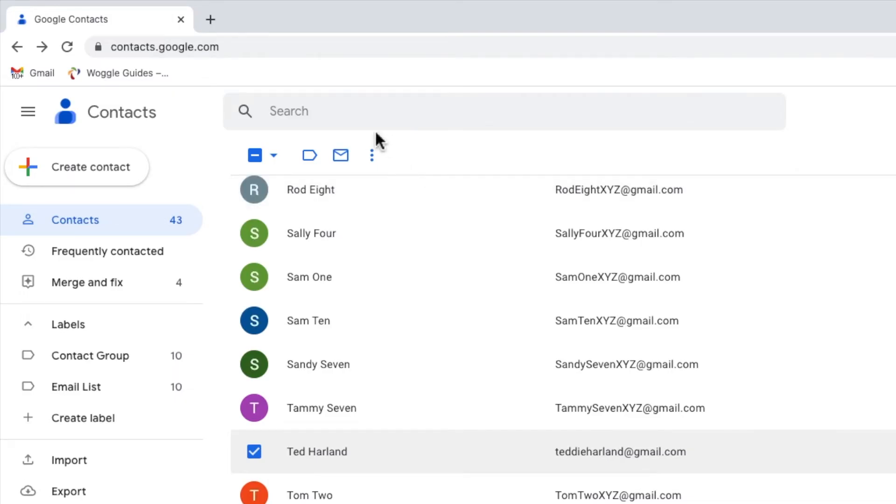
pyautogui.moveTo(313, 155)
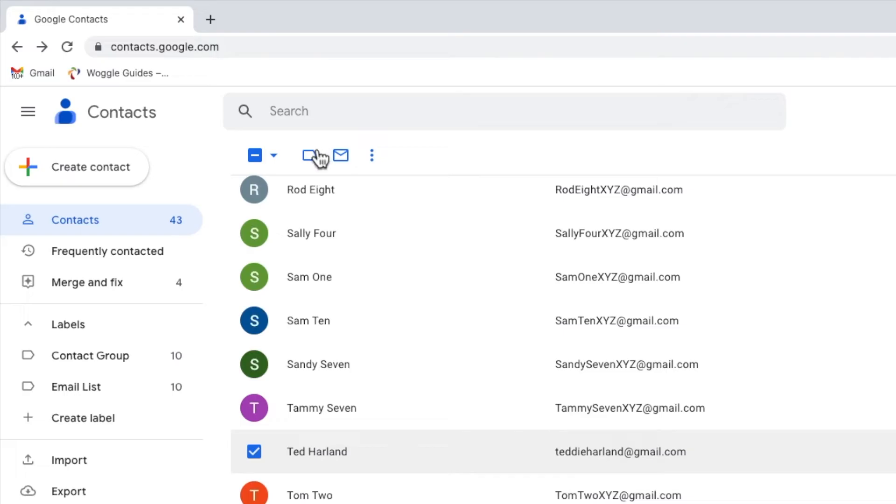
pyautogui.moveTo(310, 155)
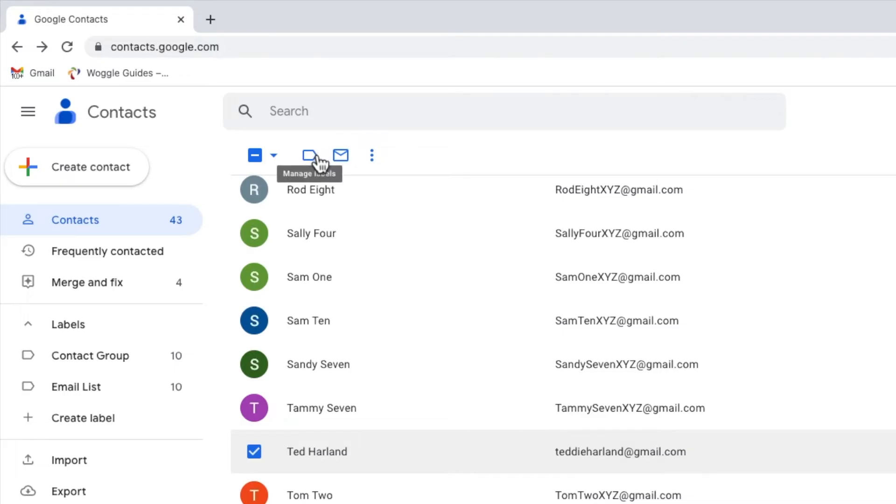
pyautogui.click(309, 155)
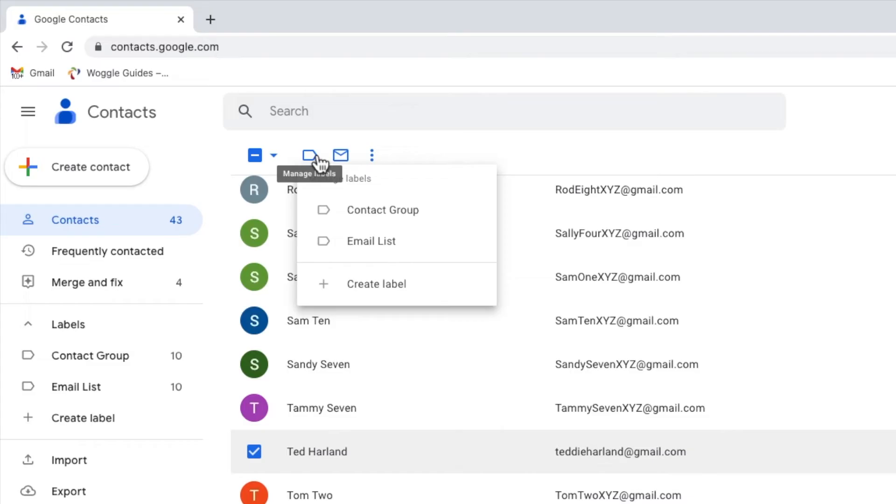
pyautogui.moveTo(337, 174)
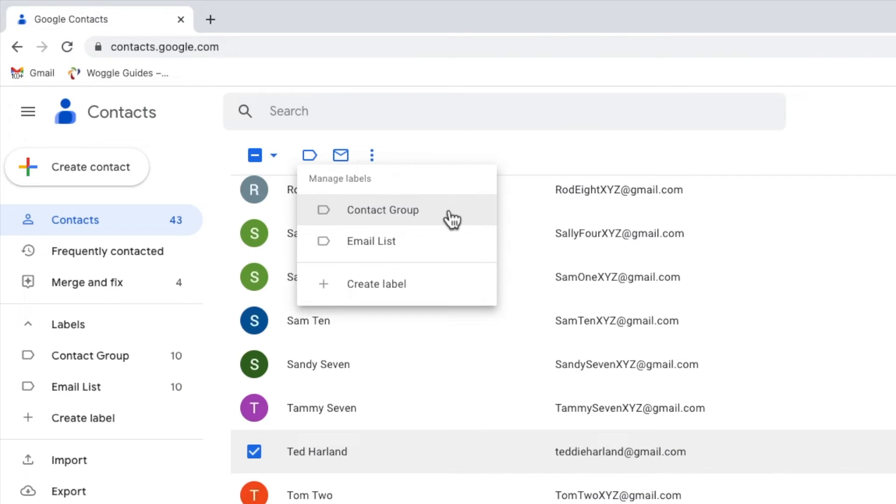
pyautogui.click(383, 209)
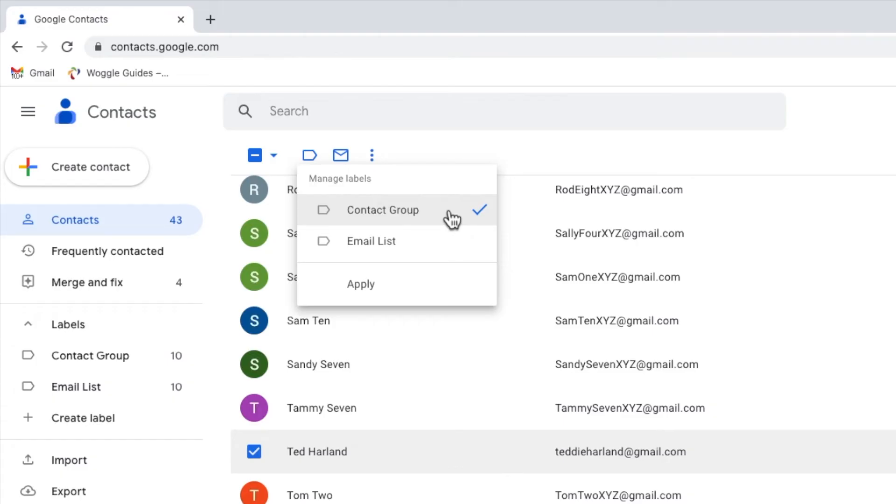
pyautogui.moveTo(456, 288)
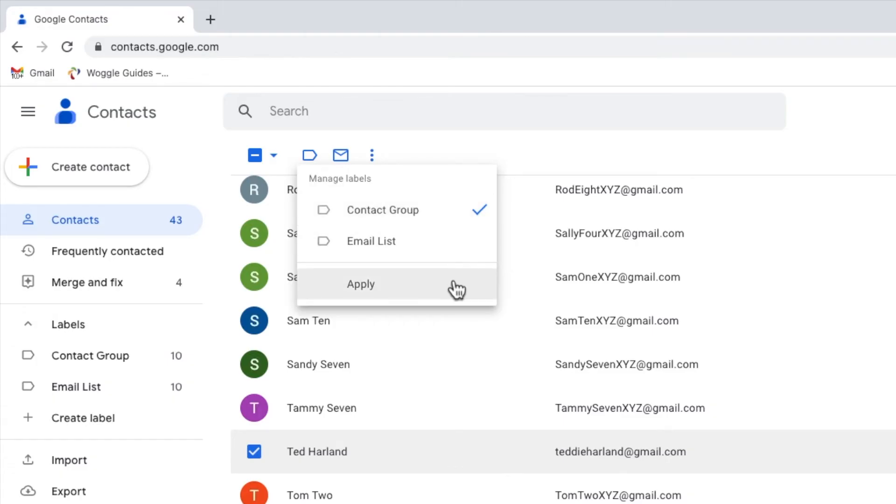
pyautogui.click(361, 284)
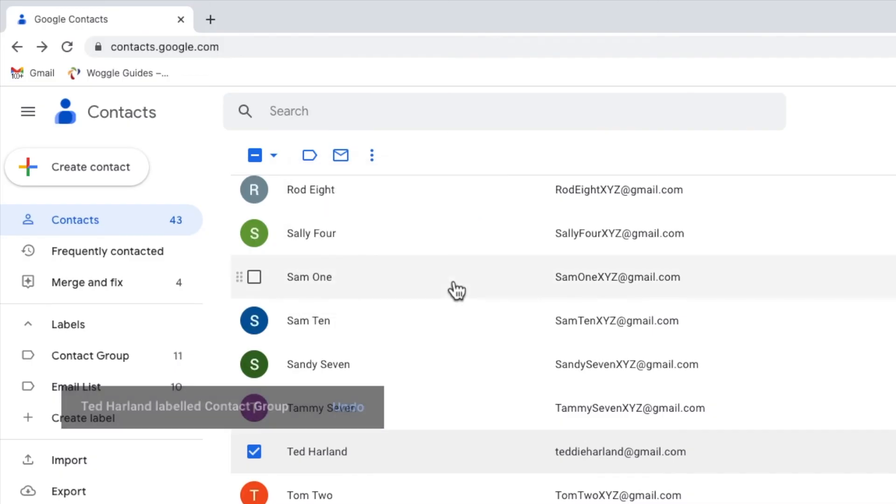